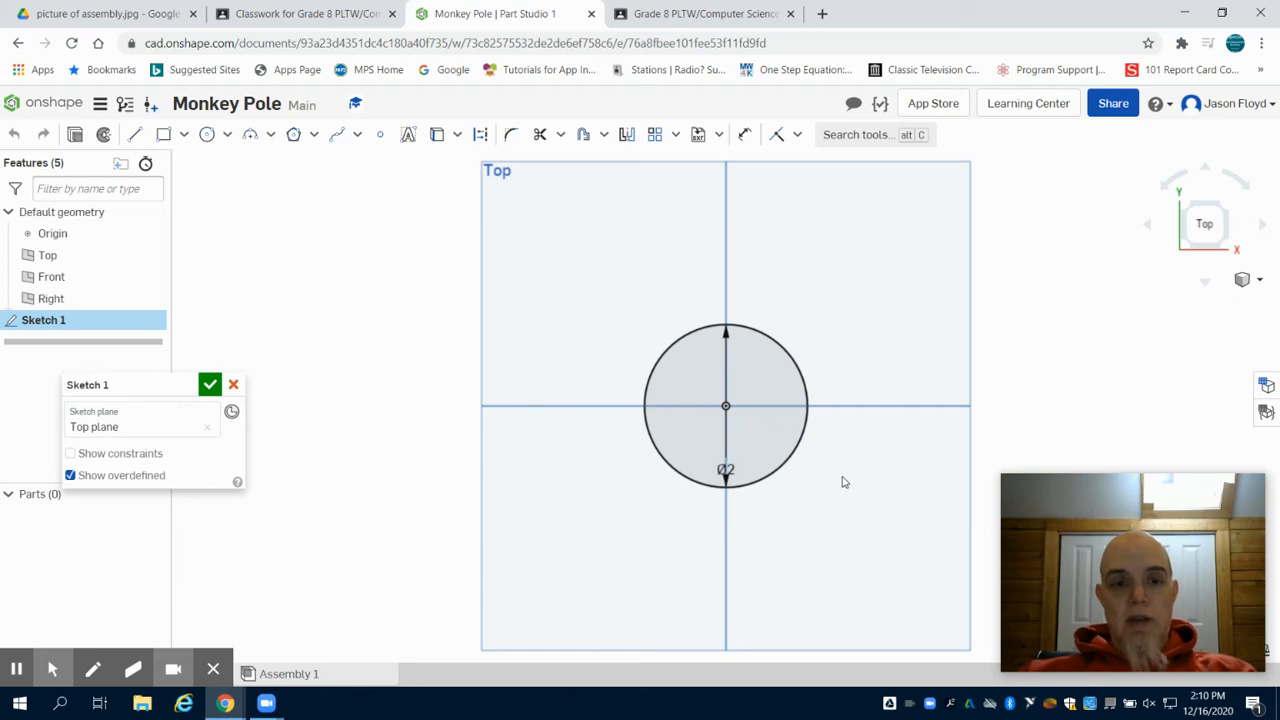
mouse_move(848, 400)
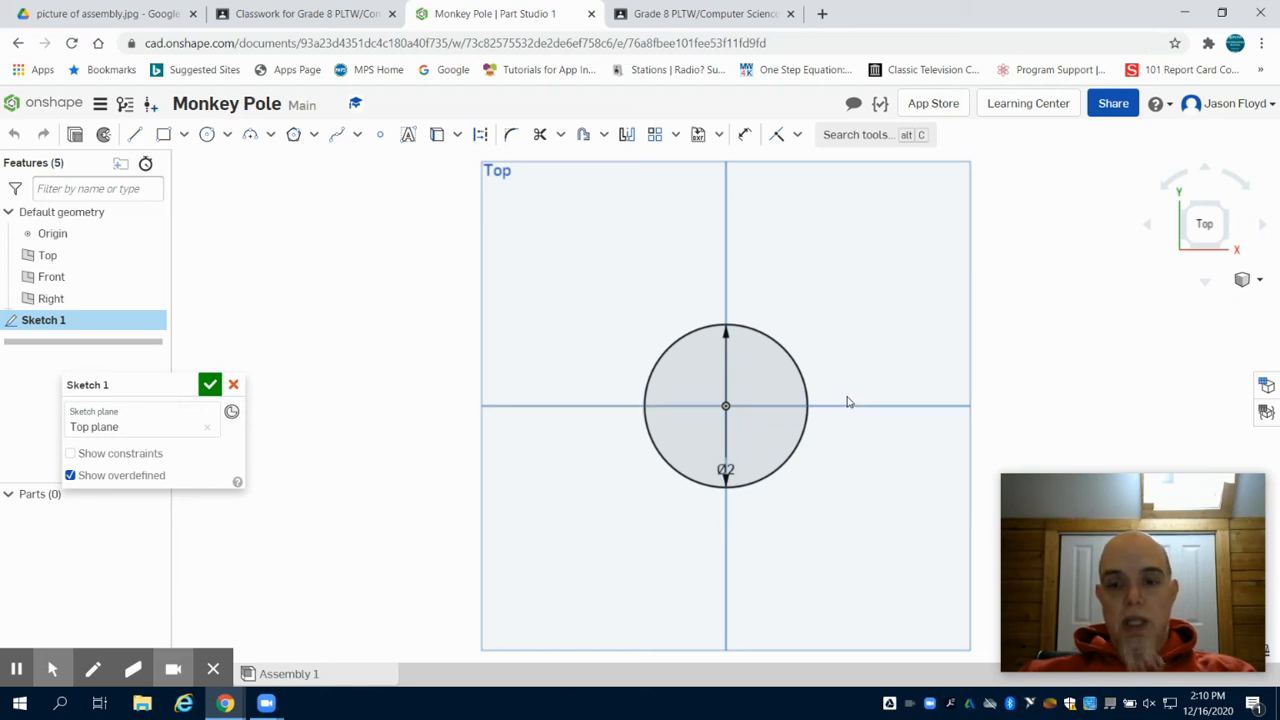
mouse_move(844, 380)
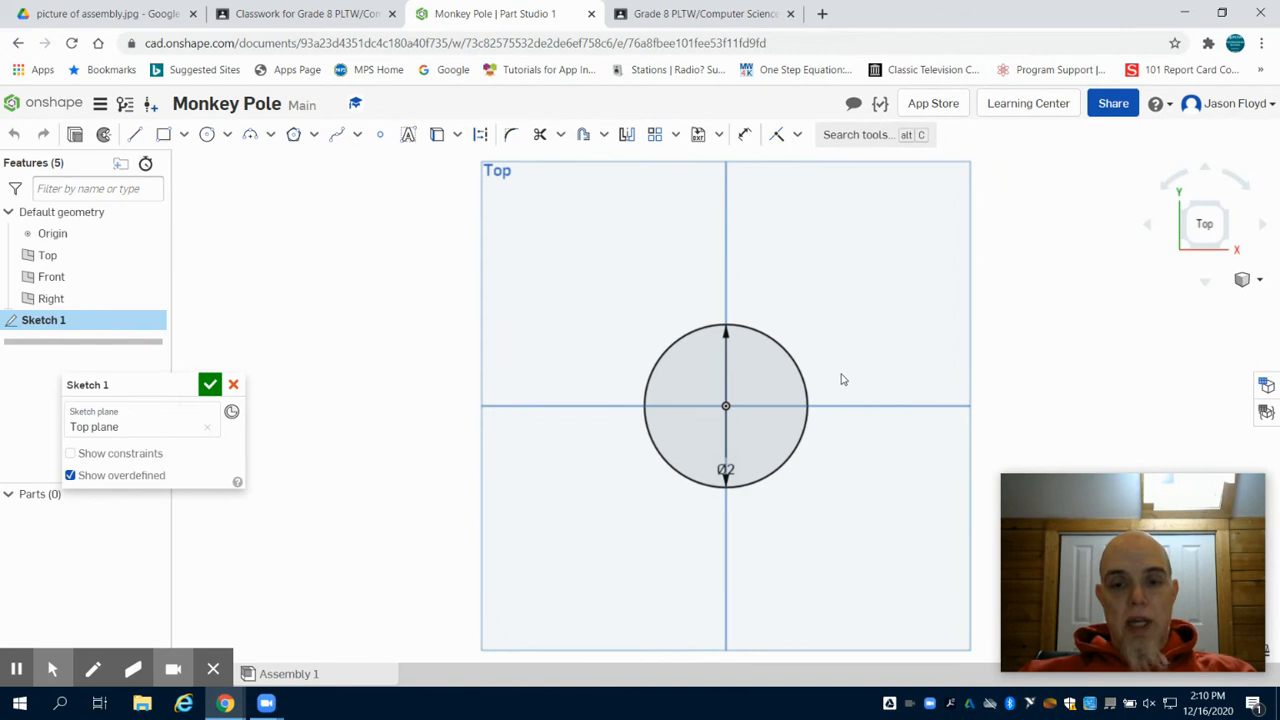
mouse_move(830, 332)
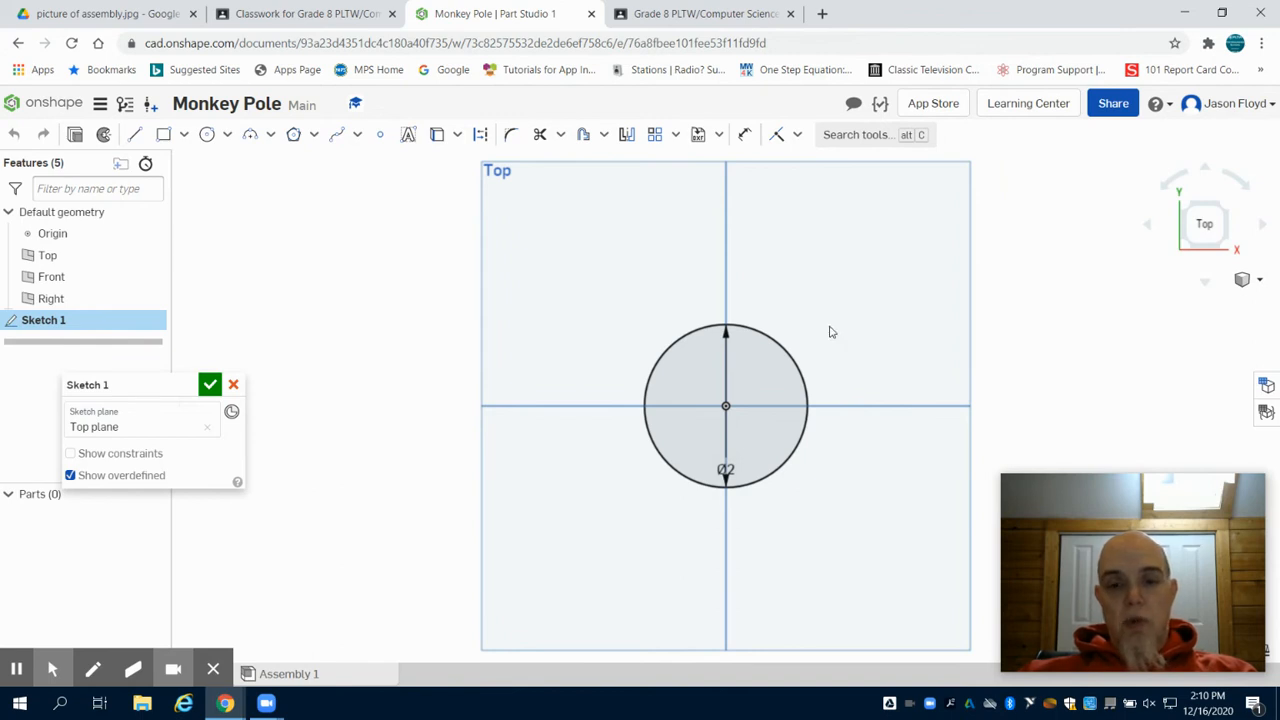
mouse_move(776, 312)
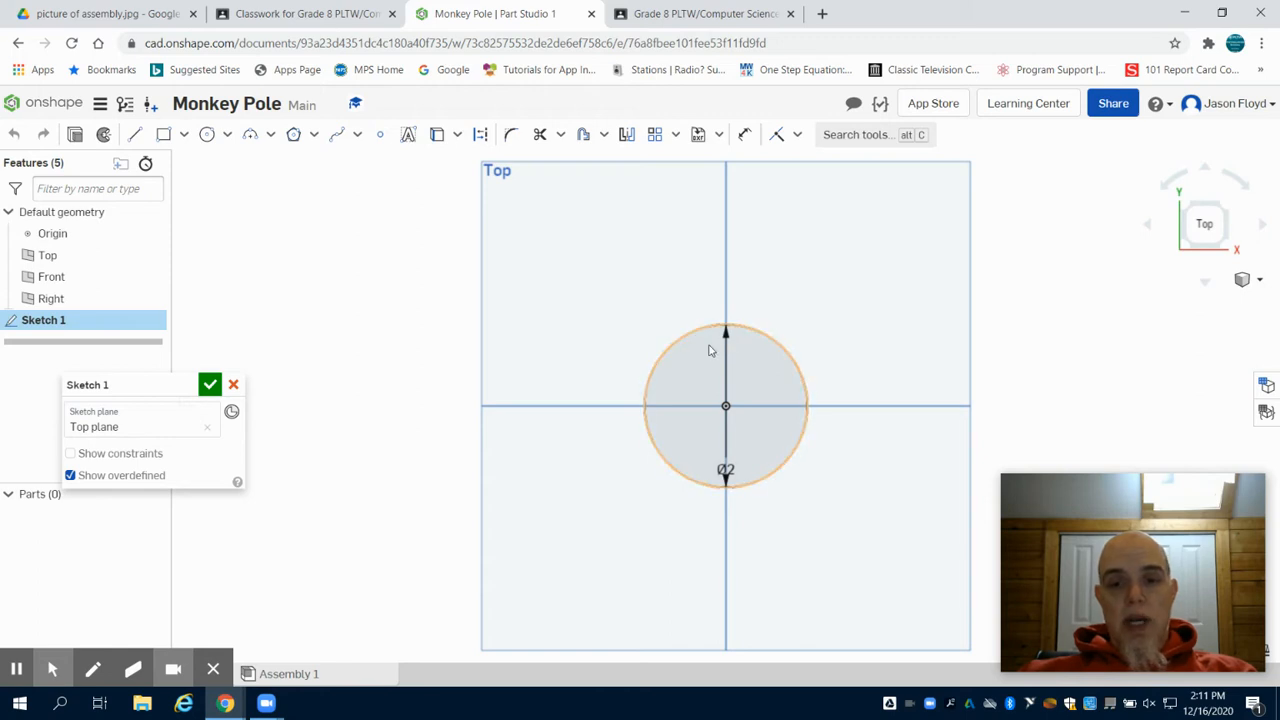
mouse_move(660, 388)
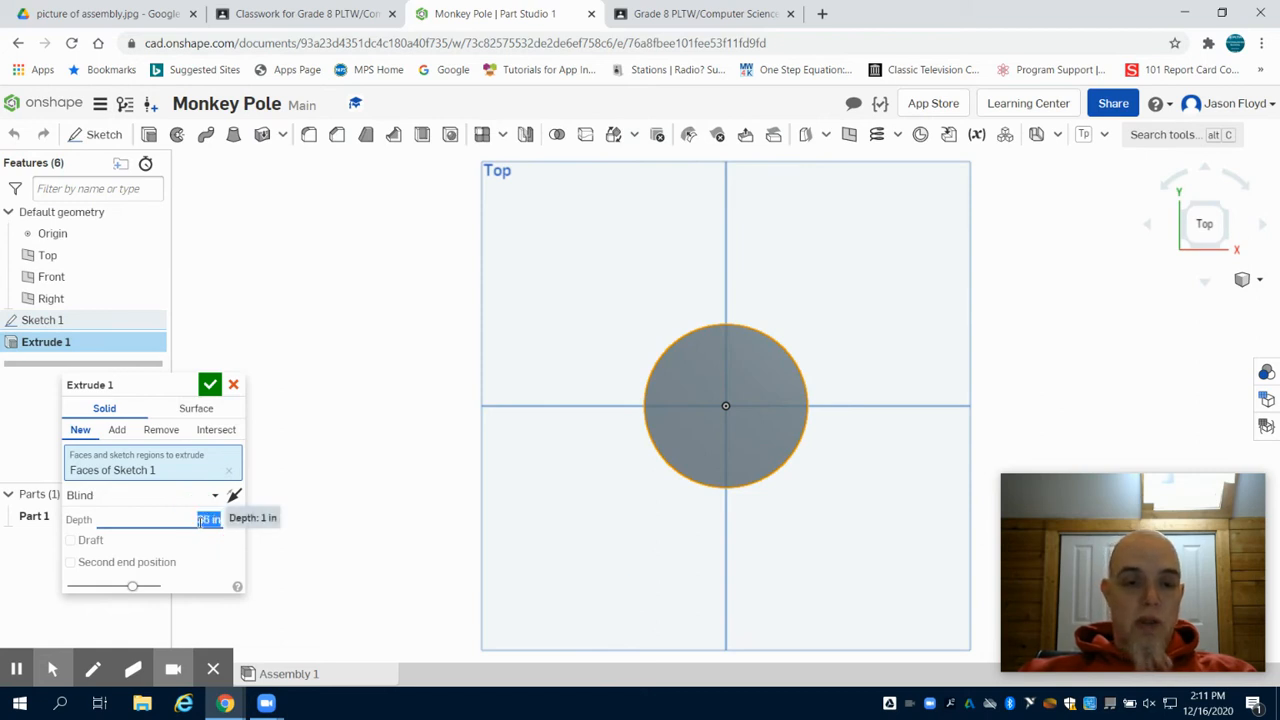
Confirm the extrude to form the tall cylindrical Monkey Pole, then return to the documents list
left_click(210, 384)
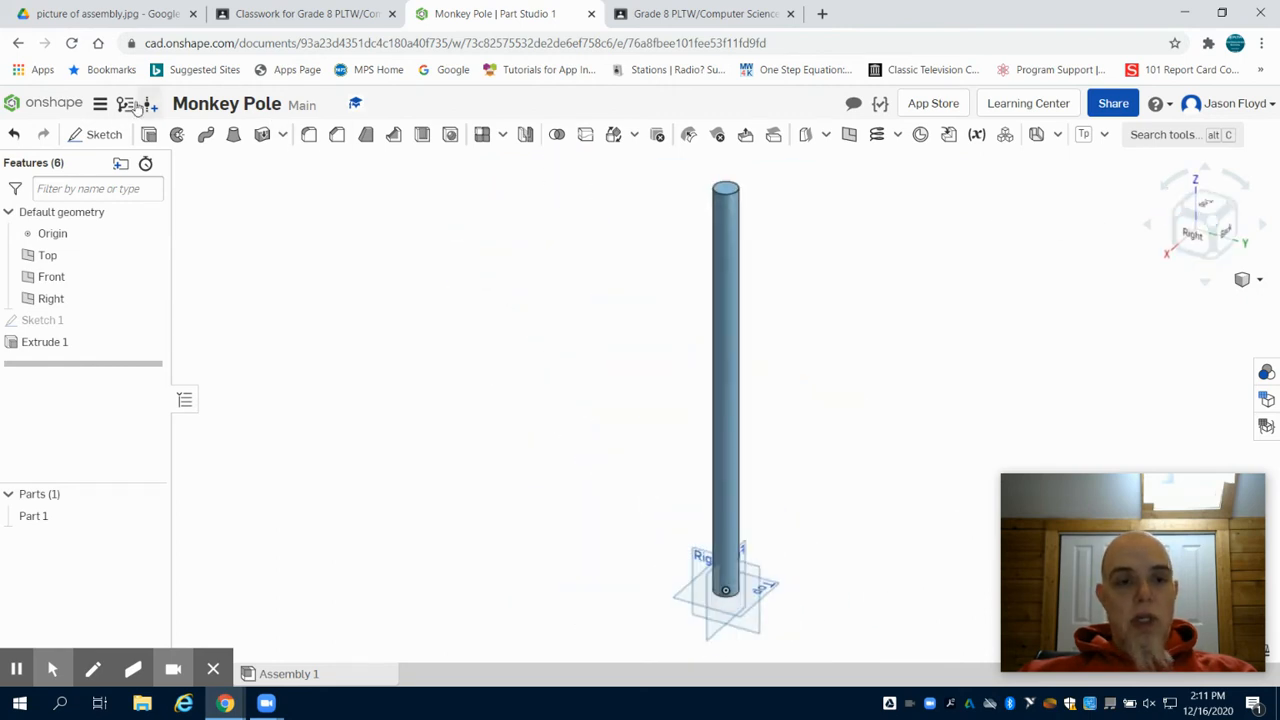
left_click(52, 104)
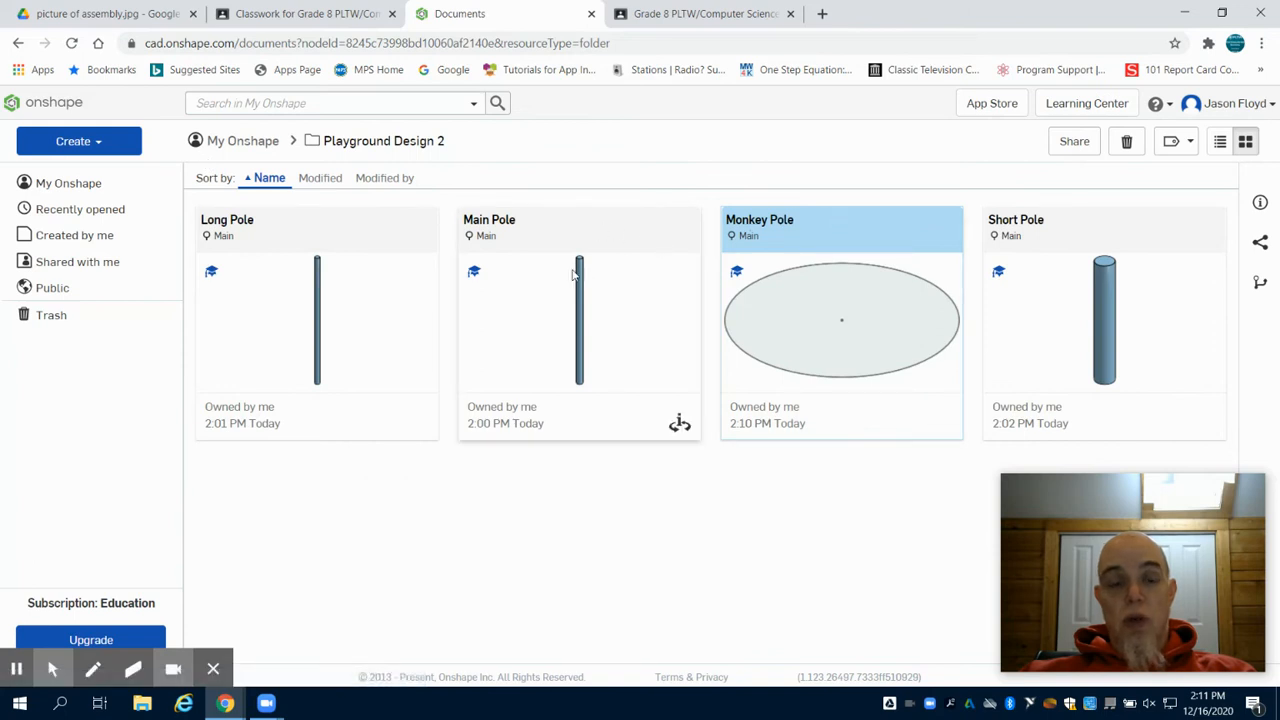
Create a new Onshape document named 'Crayon Pole'
left_click(78, 140)
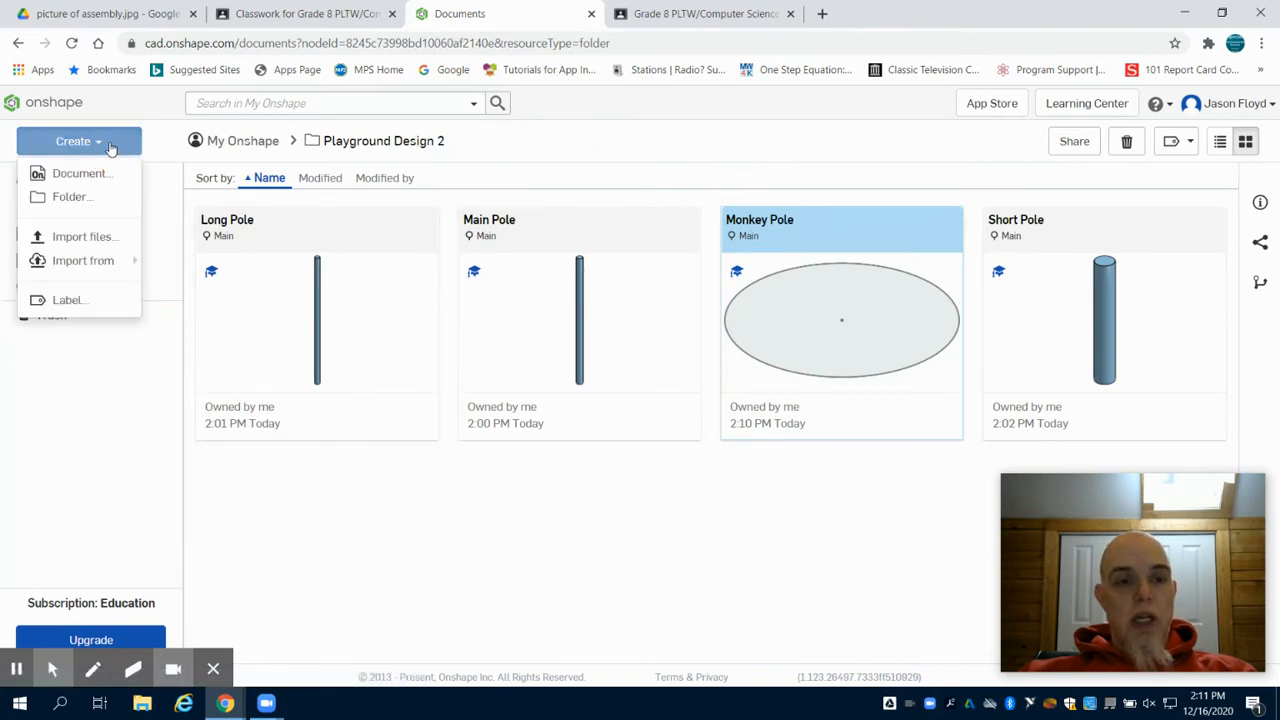
left_click(82, 172)
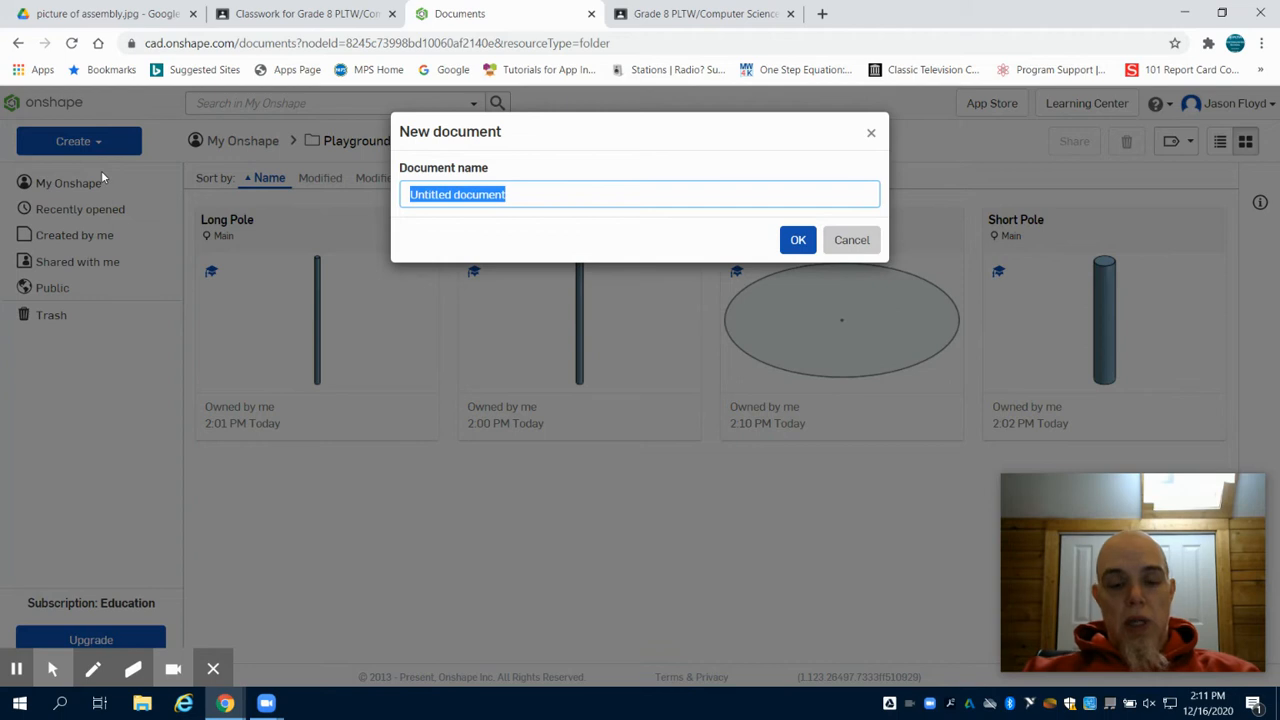
type("Crayon Po")
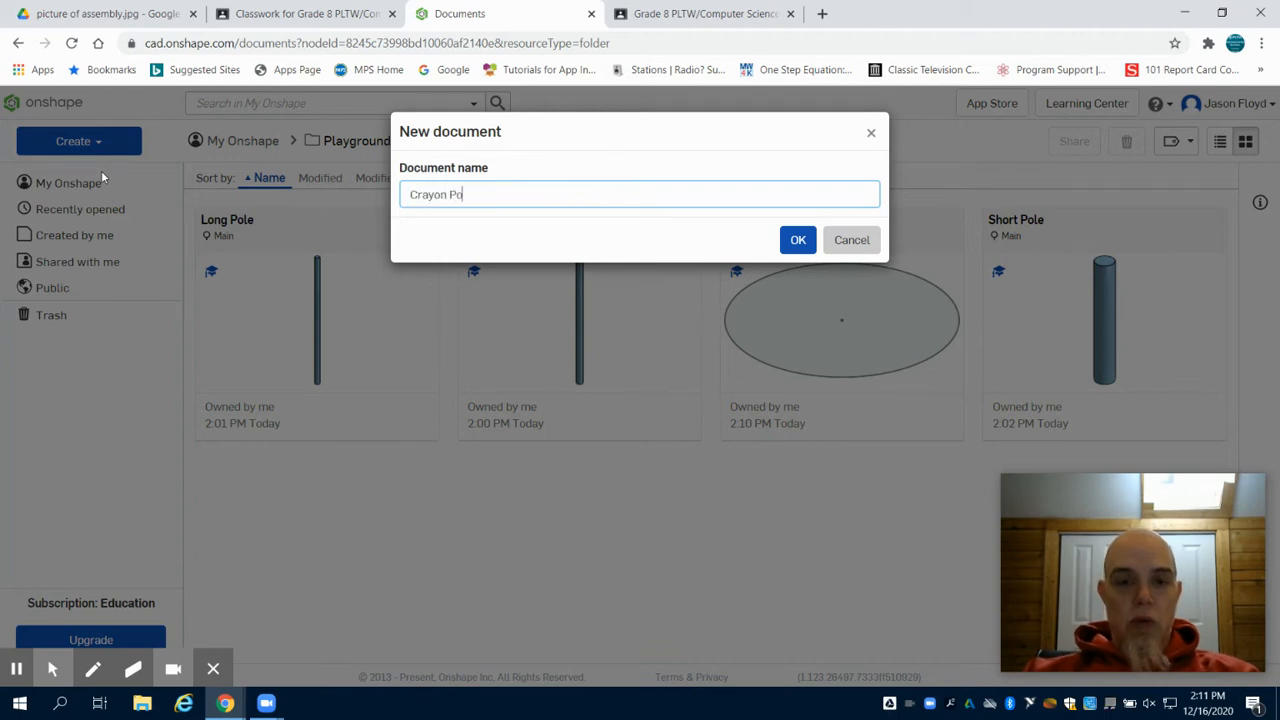
type("le")
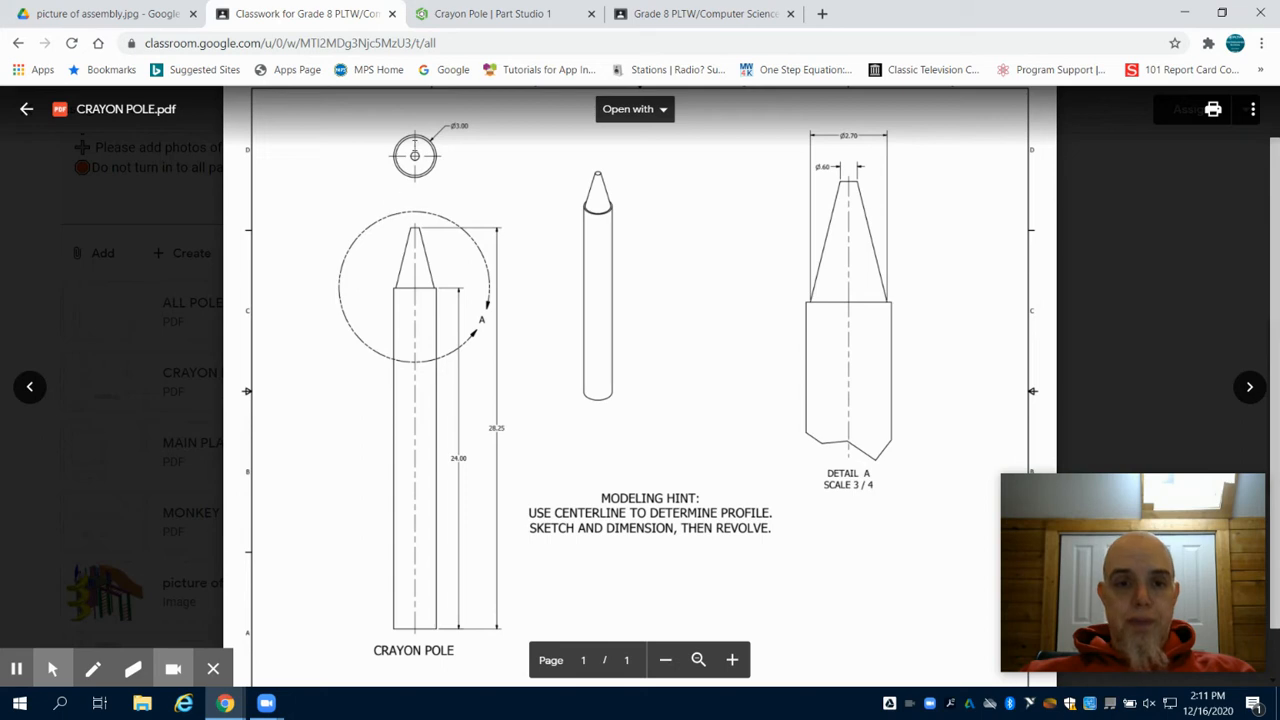
Begin a Front-plane sketch in Crayon Pole and draw a vertical line up from the origin
left_click(490, 12)
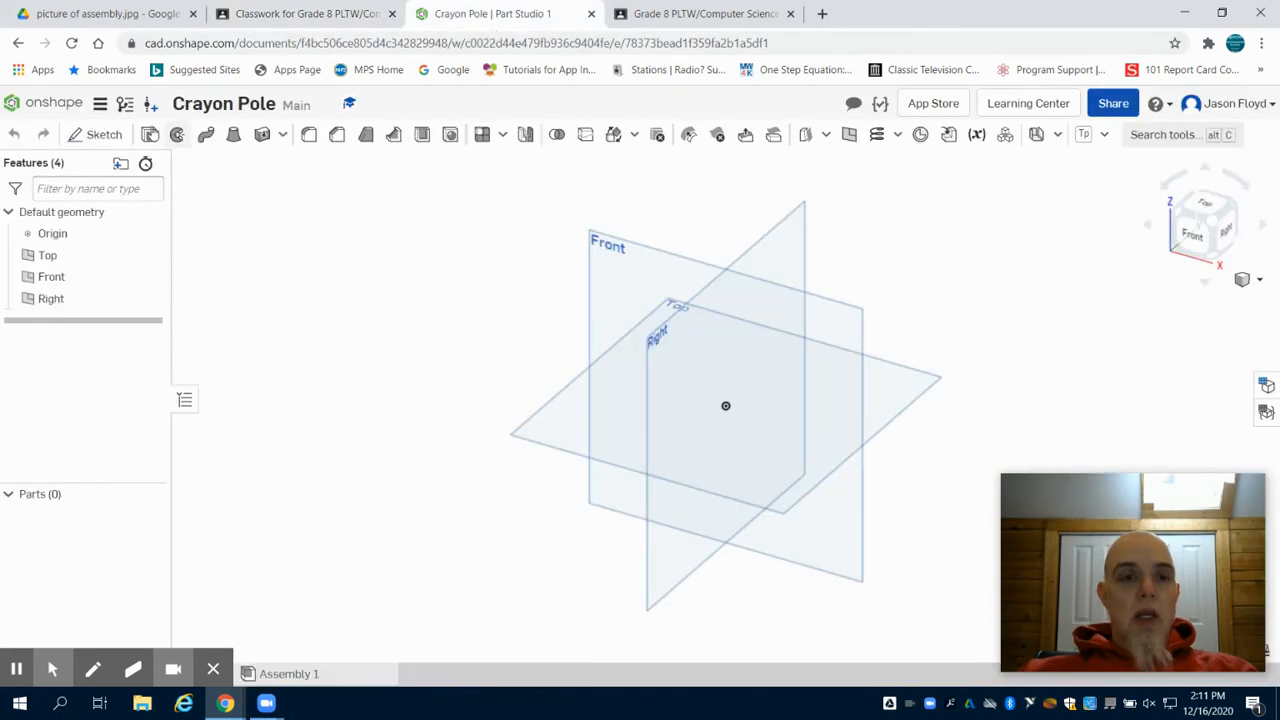
left_click(104, 134)
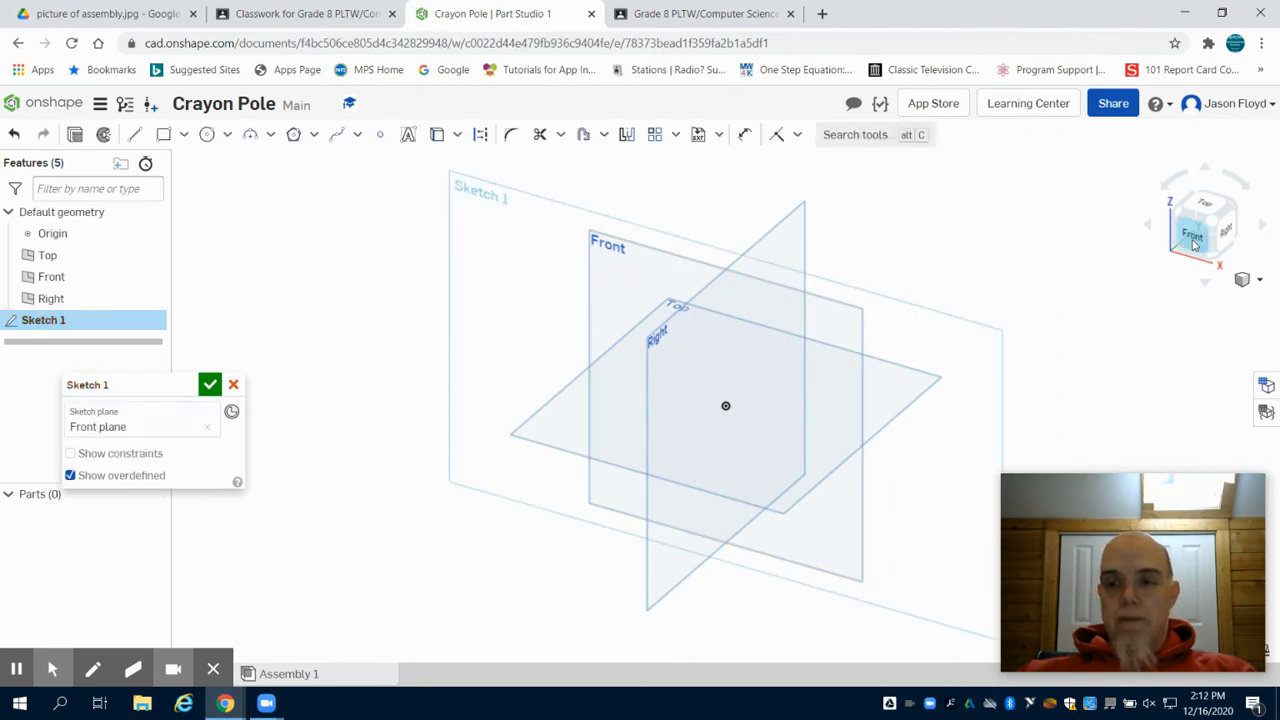
left_click(1192, 234)
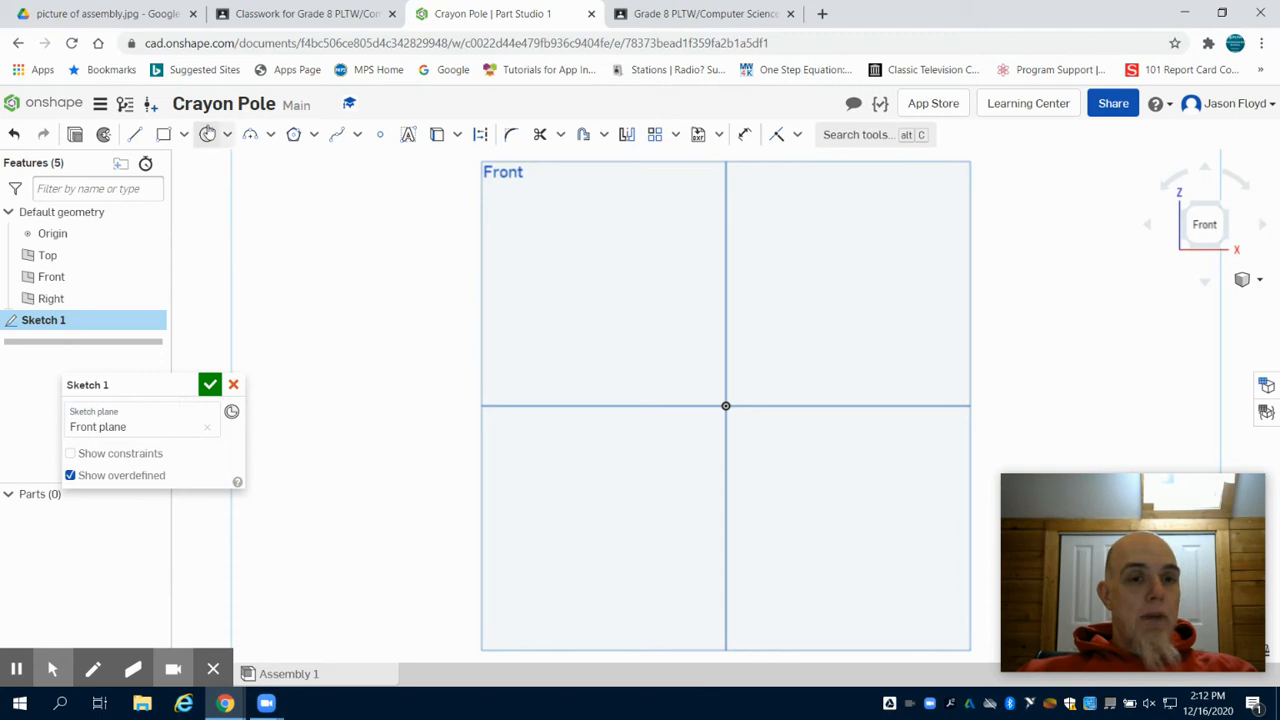
left_click(136, 134)
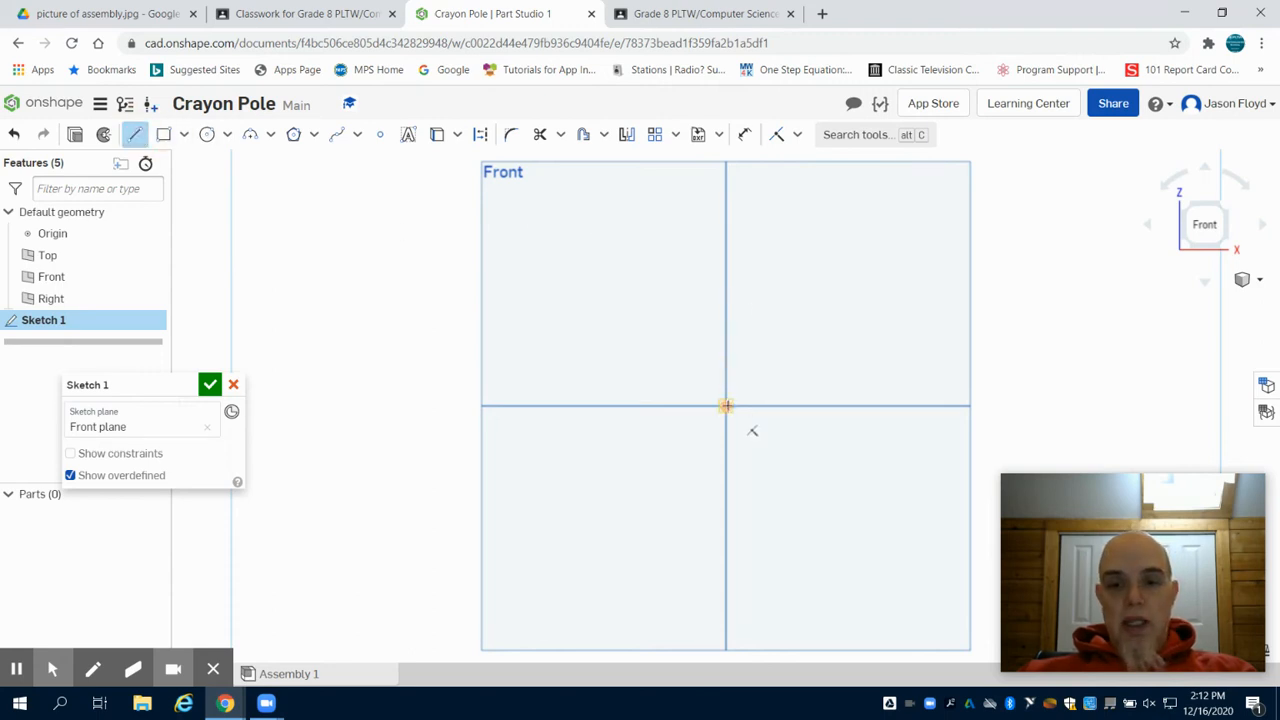
left_click_drag(724, 404, 724, 264)
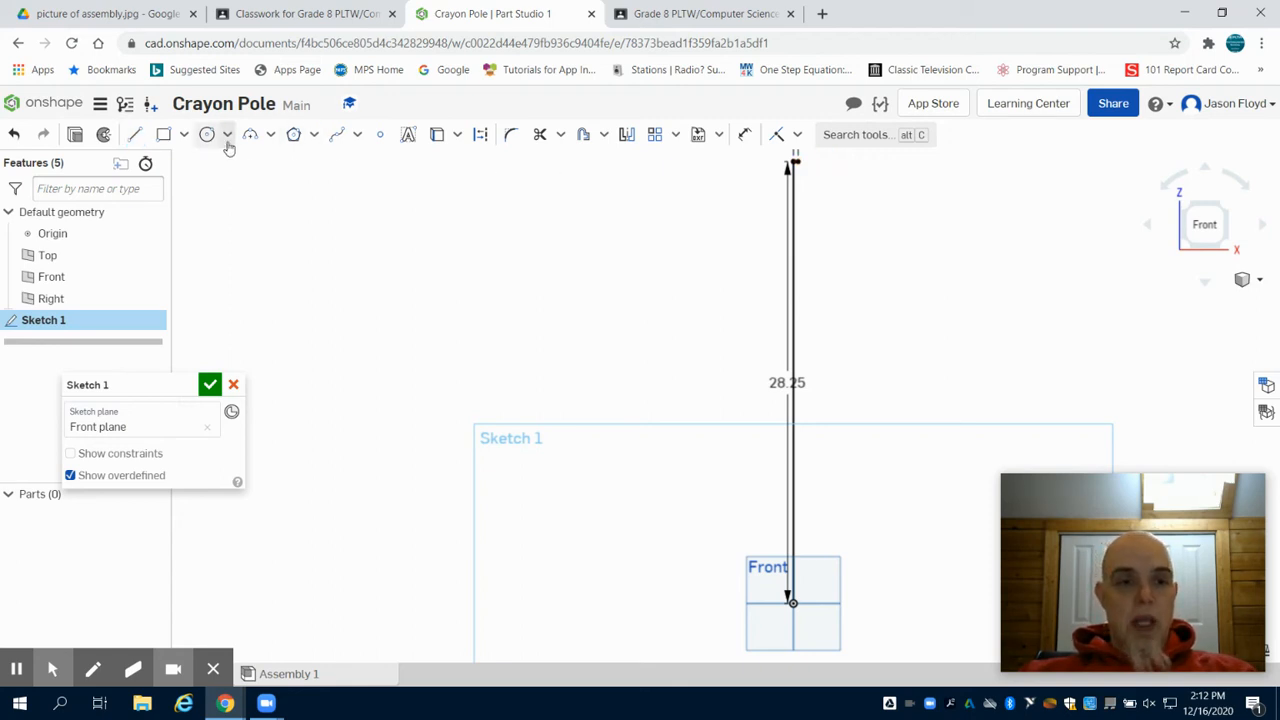
Draw the outer side and slanted tip lines, closing the tapered crayon profile at the top
left_click(136, 134)
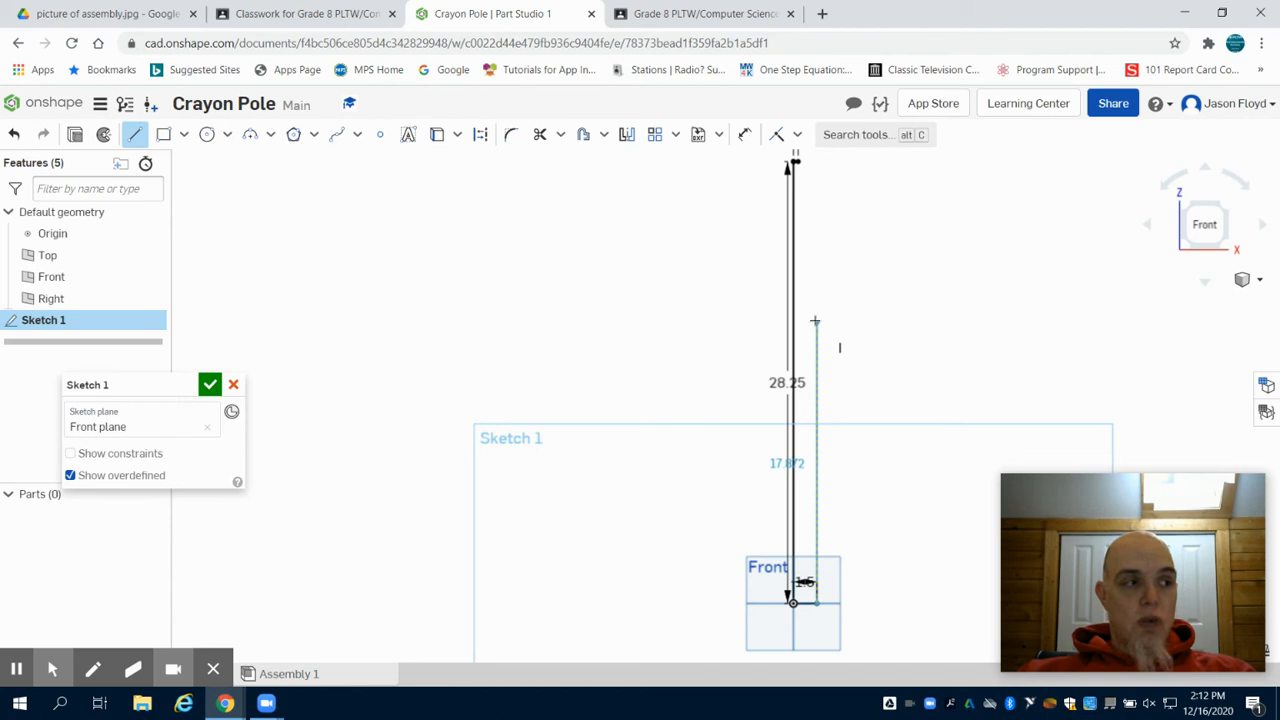
left_click(816, 320)
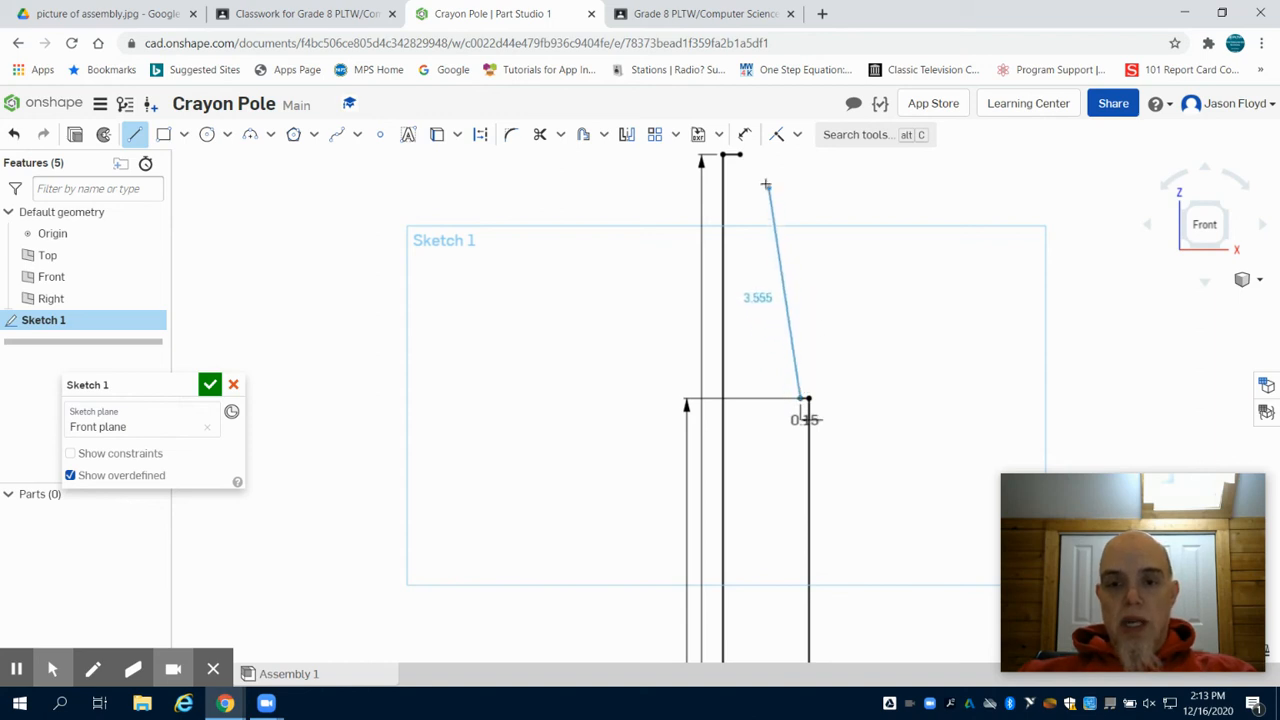
left_click_drag(764, 184, 738, 156)
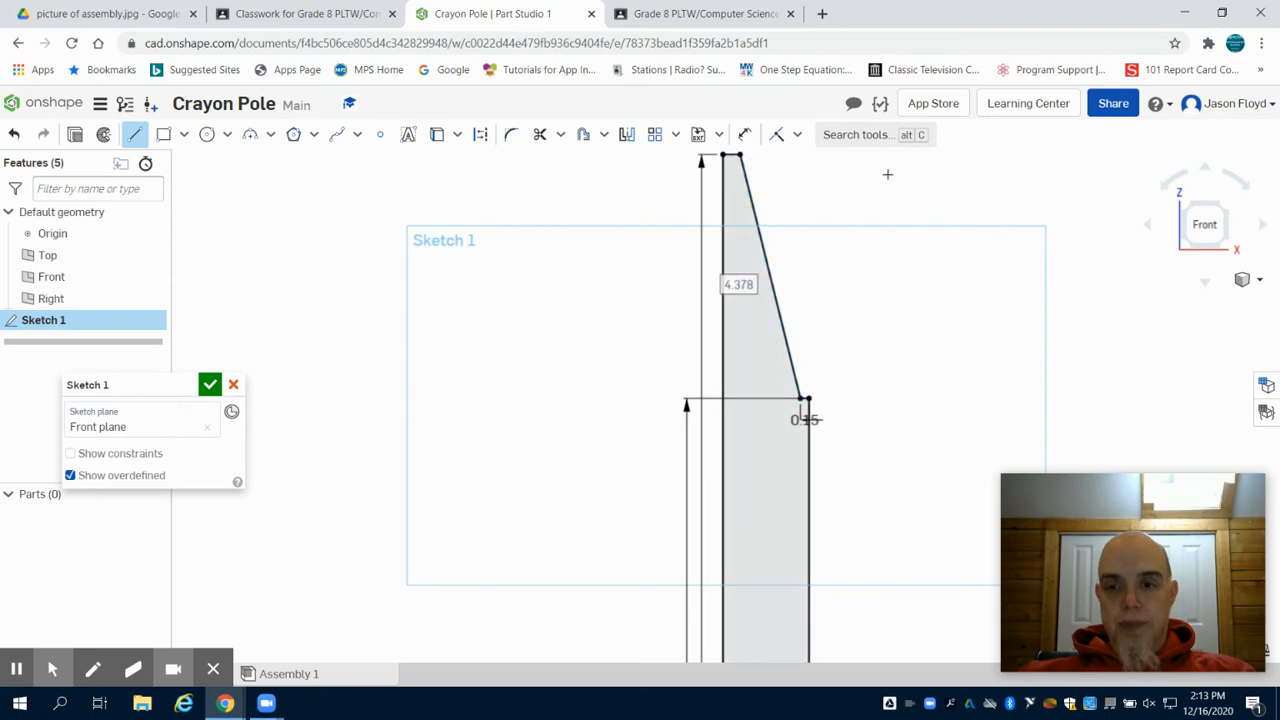
mouse_move(304, 194)
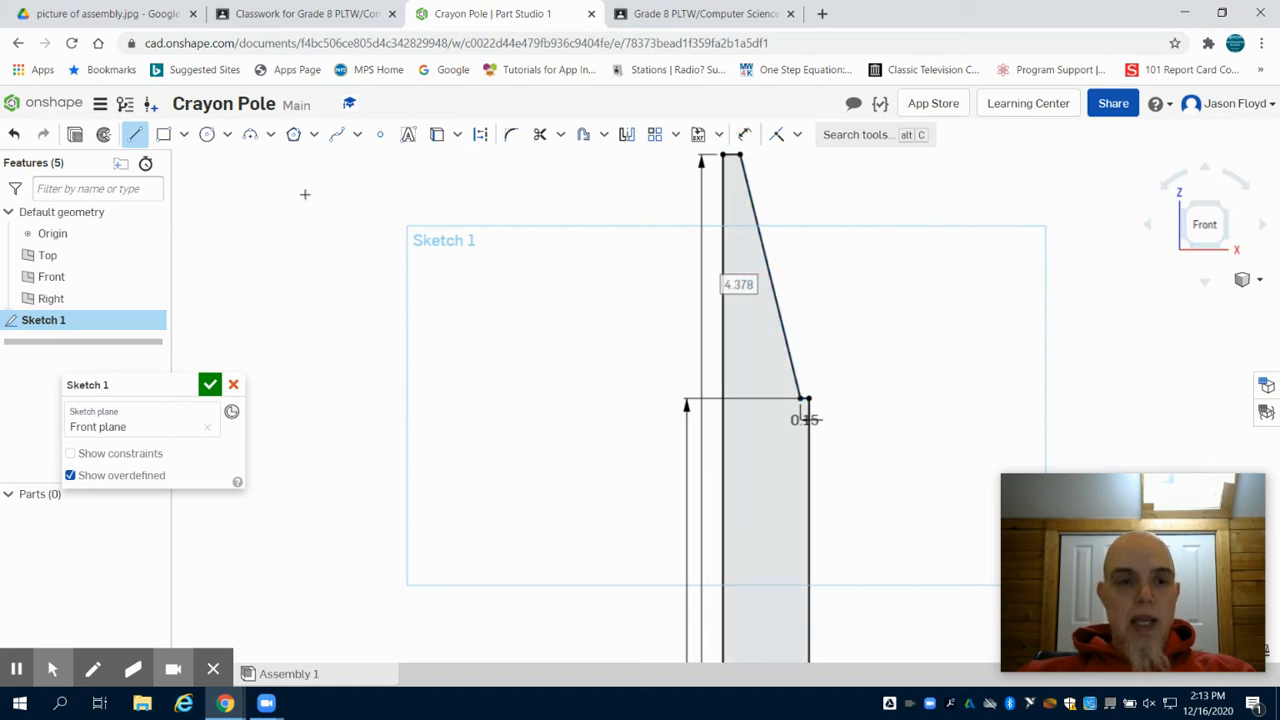
mouse_move(88, 136)
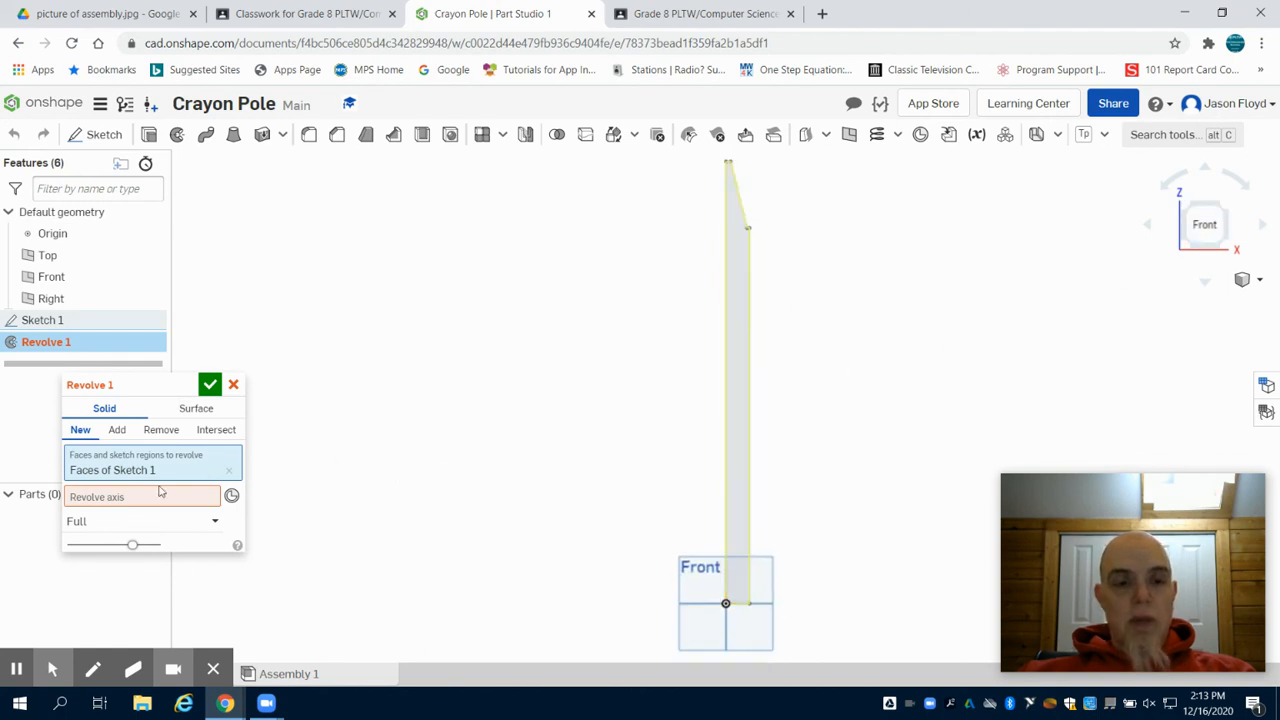
Revolve the profile around its long vertical edge to create the pointed crayon pole solid
left_click(140, 496)
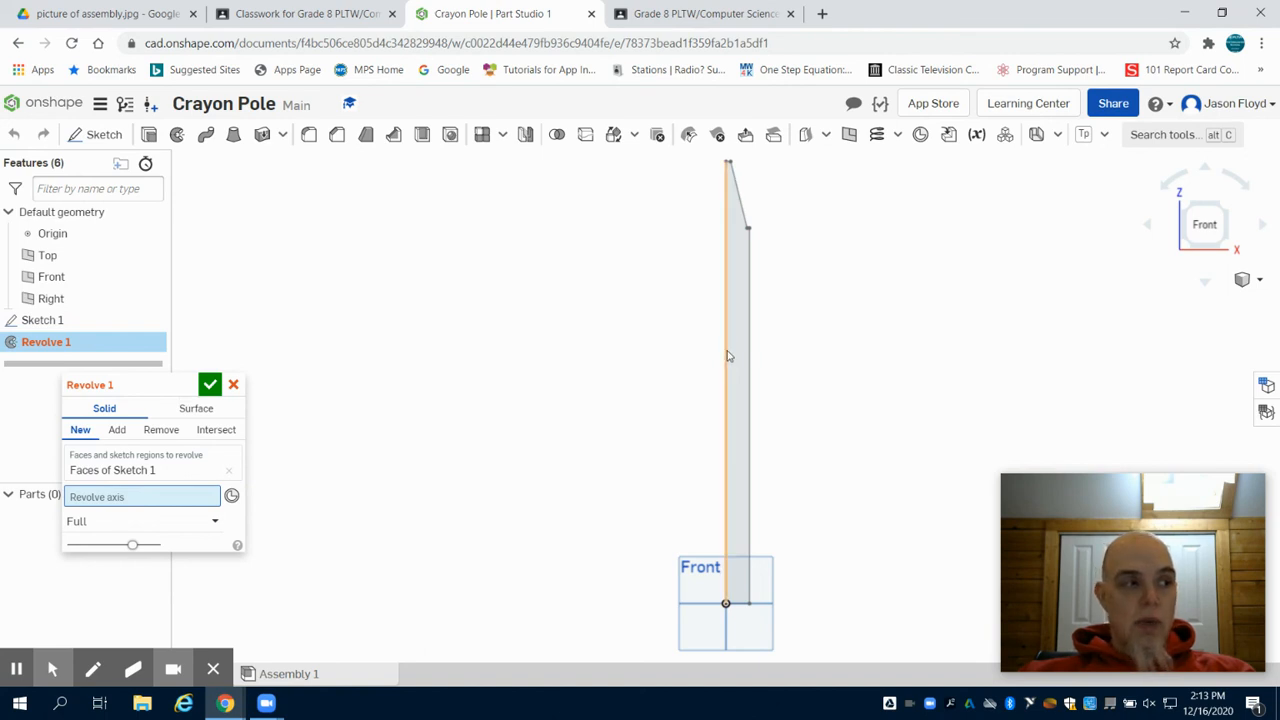
left_click(728, 350)
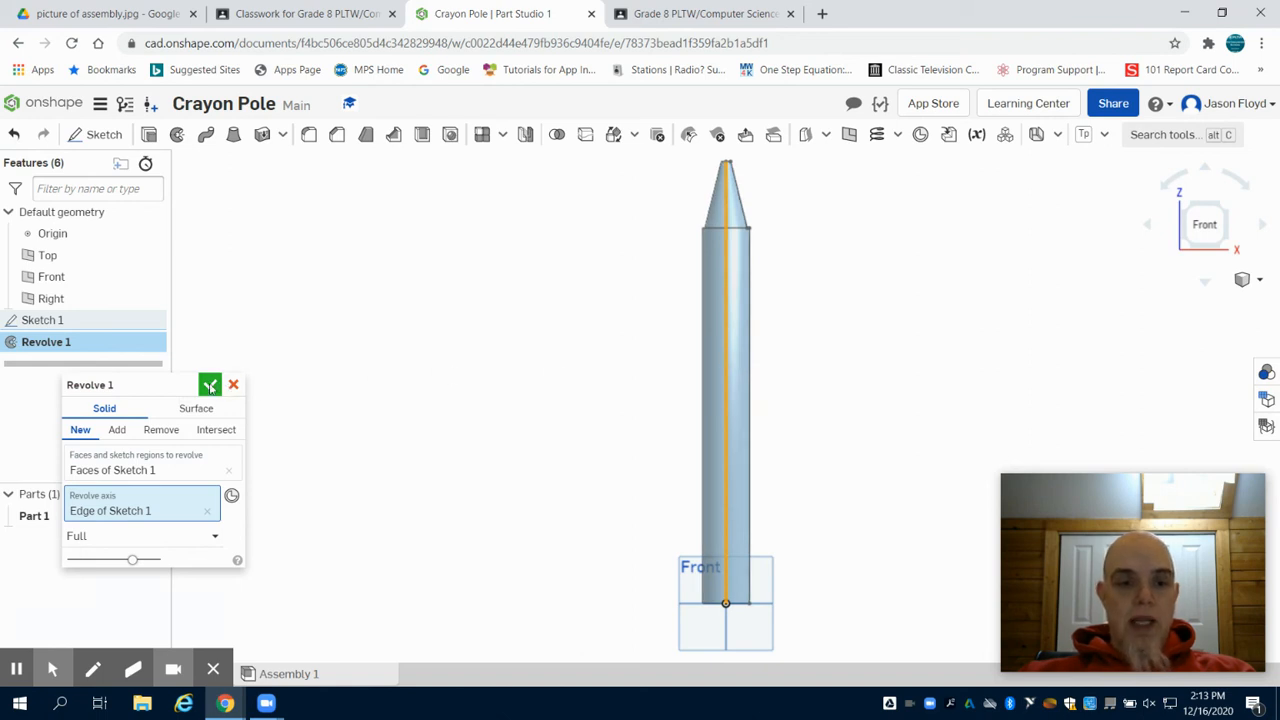
left_click(210, 384)
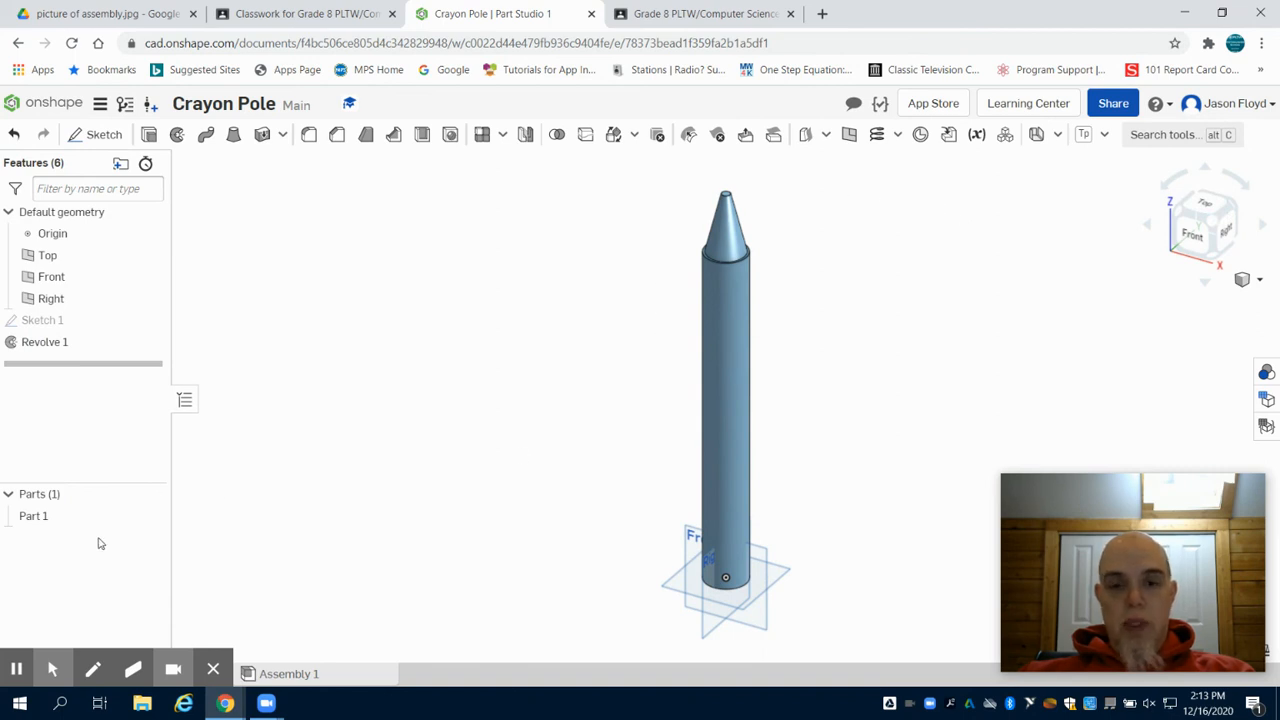
mouse_move(16, 668)
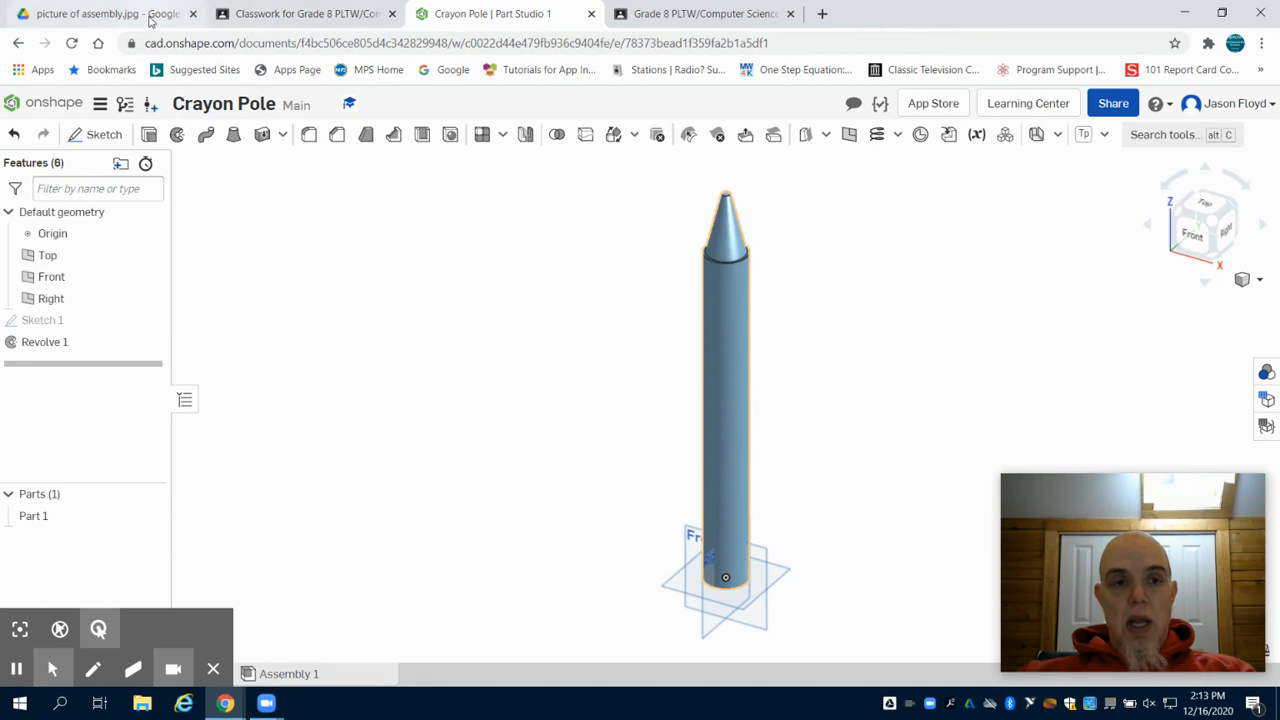
View the playground assembly picture, then return to the CRAYON POLE drawing in Classroom
left_click(88, 12)
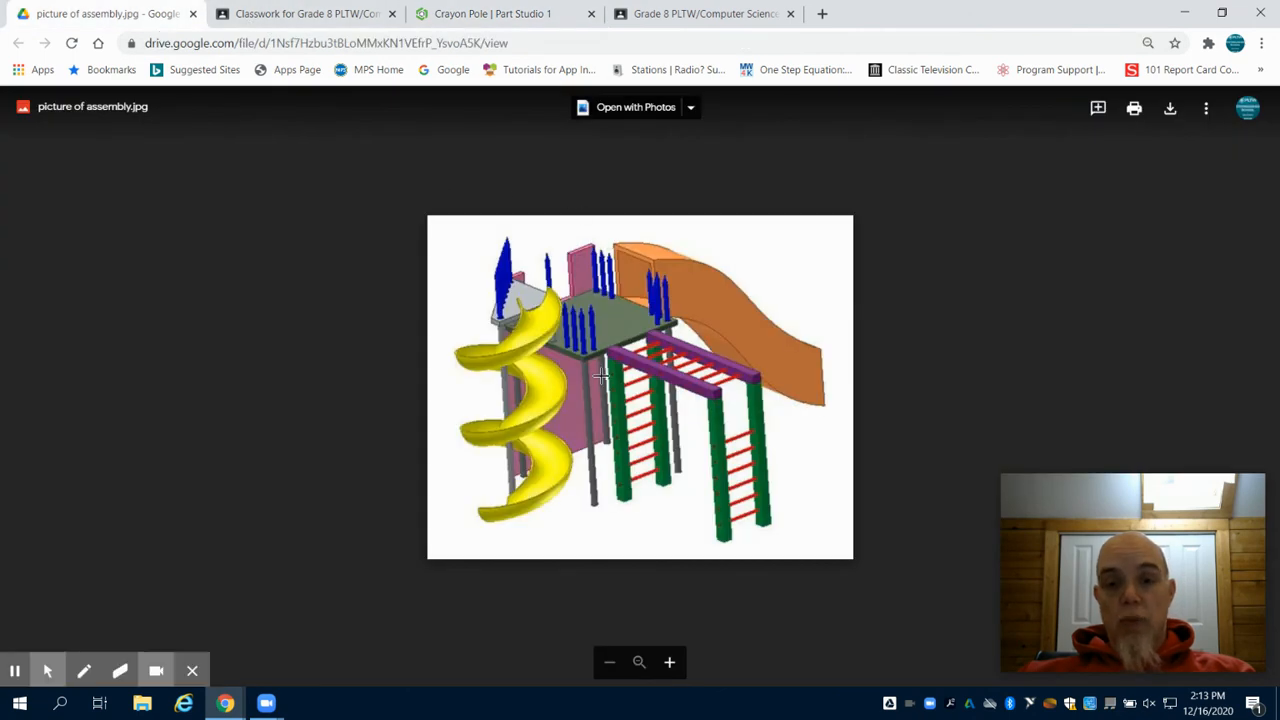
left_click(304, 12)
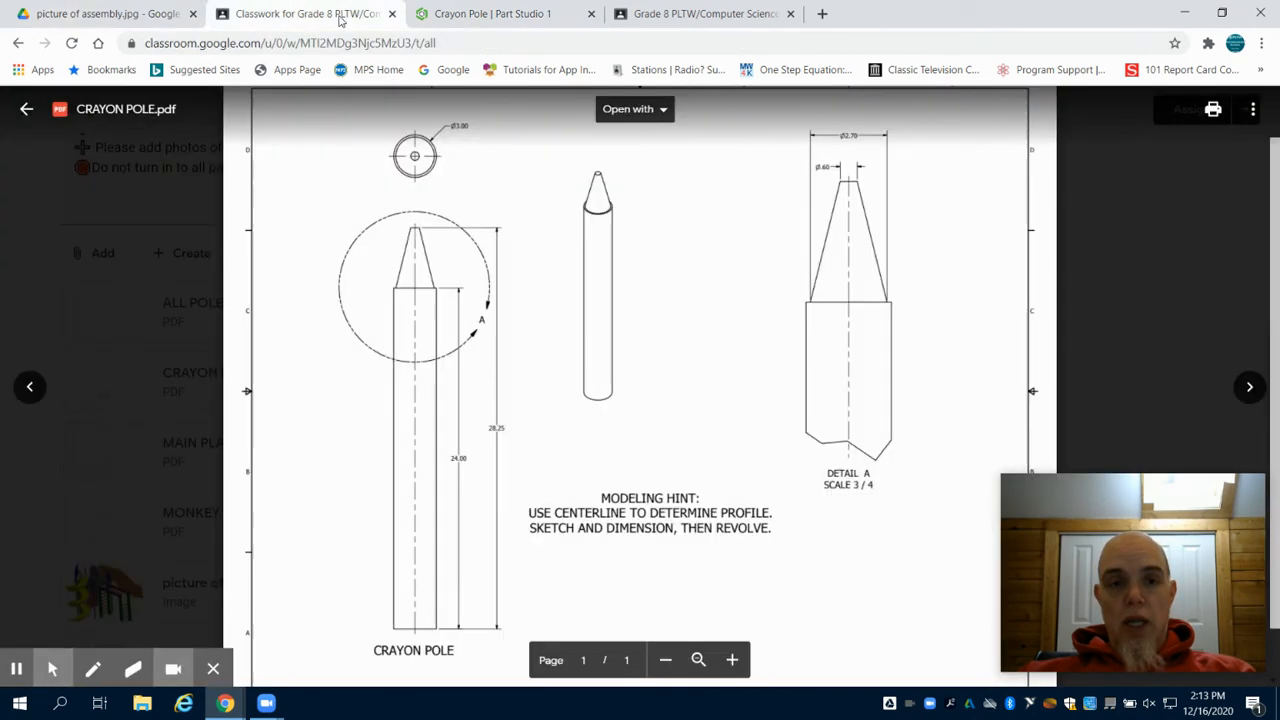
mouse_move(16, 668)
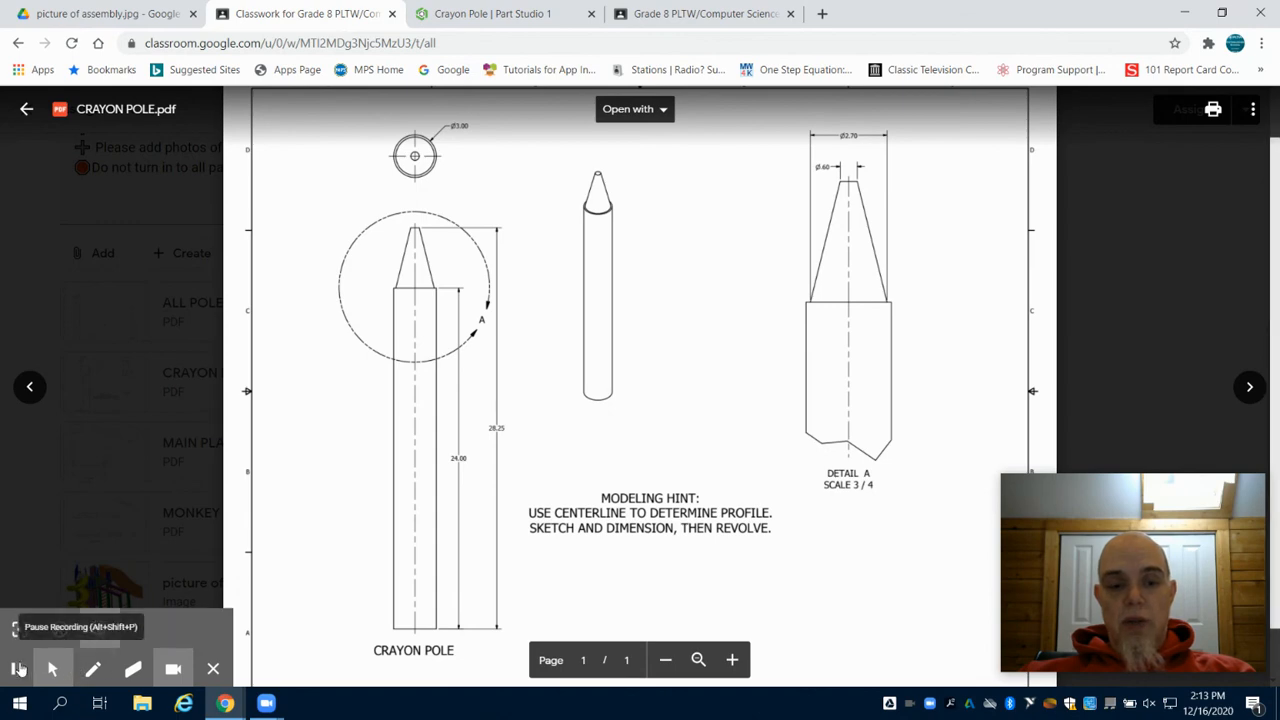